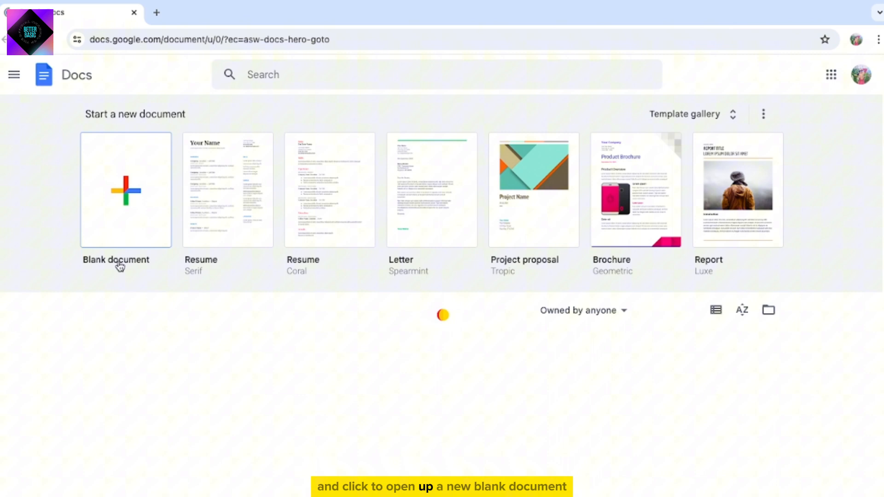
Step: Create a new blank Google Docs document
{"action": "left_click", "coordinate": [125, 190]}
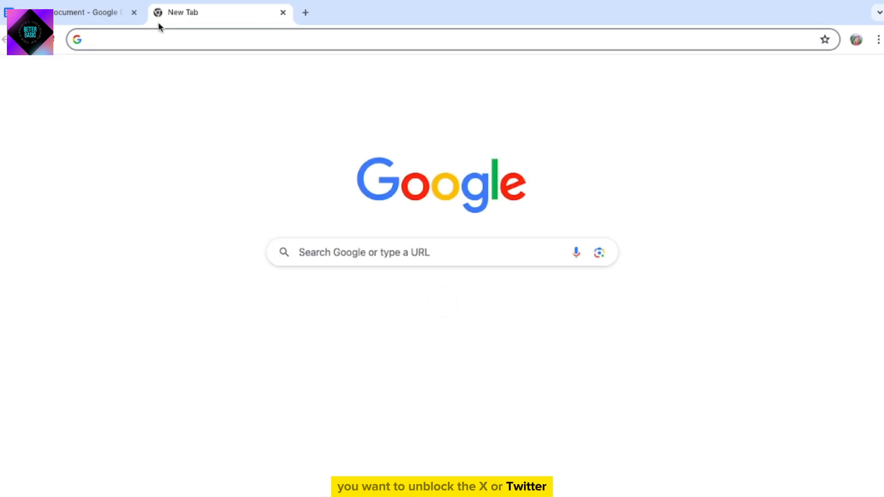
Step: Search Google for X and copy the link address of the main X result
{"action": "type", "text": "X"}
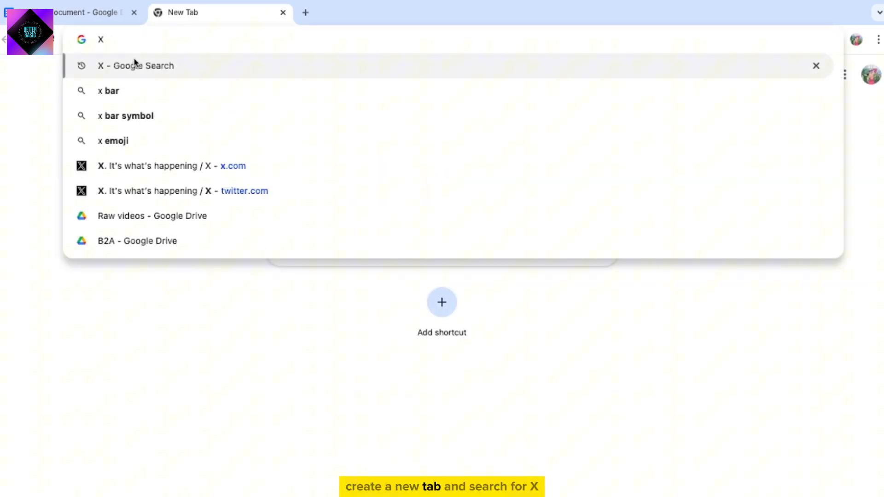
{"action": "left_click", "coordinate": [135, 66]}
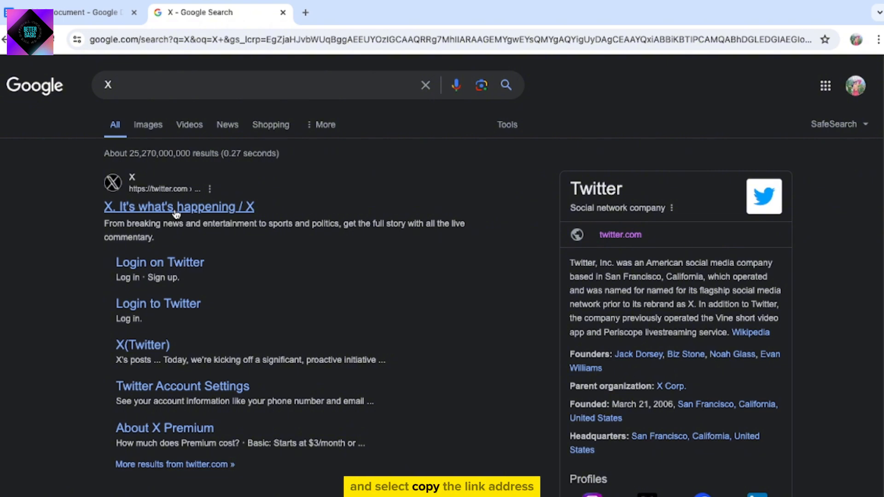
{"action": "right_click", "coordinate": [179, 206]}
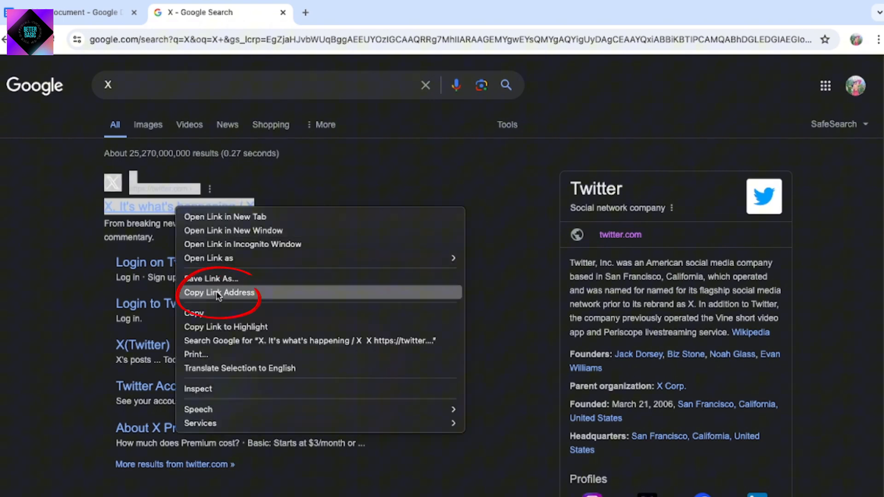
{"action": "left_click", "coordinate": [73, 12]}
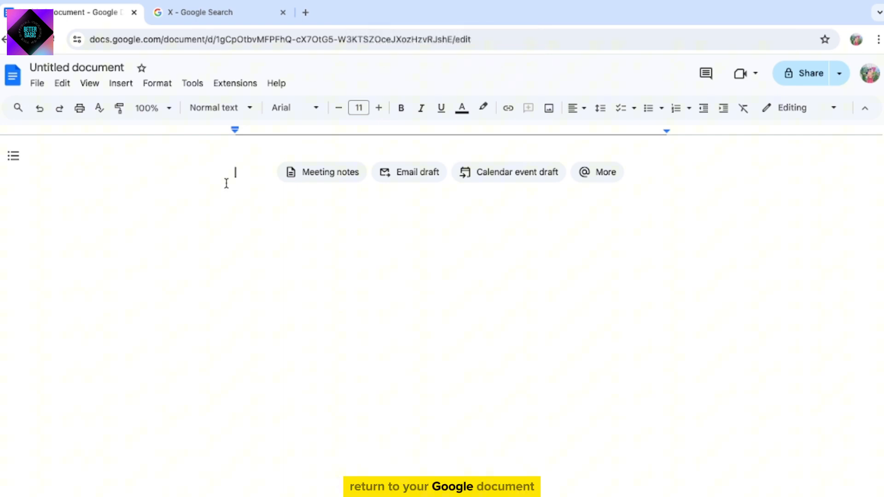
{"action": "left_click", "coordinate": [120, 83]}
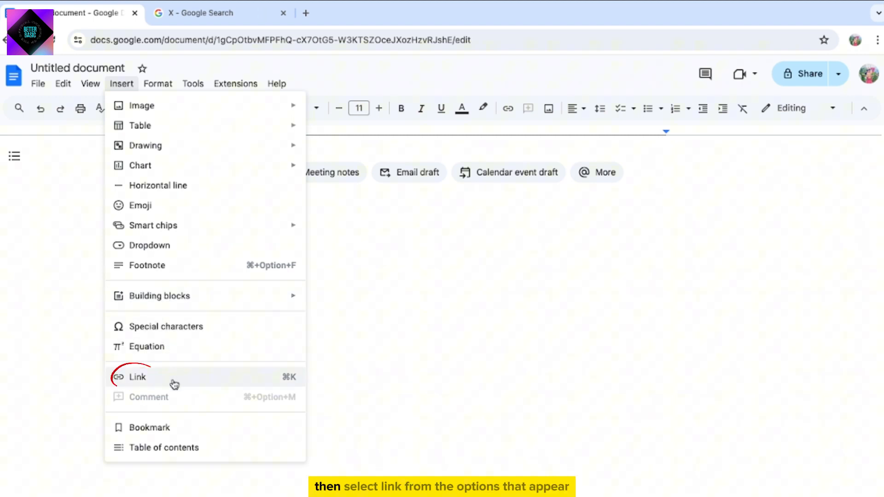
{"action": "left_click", "coordinate": [137, 376]}
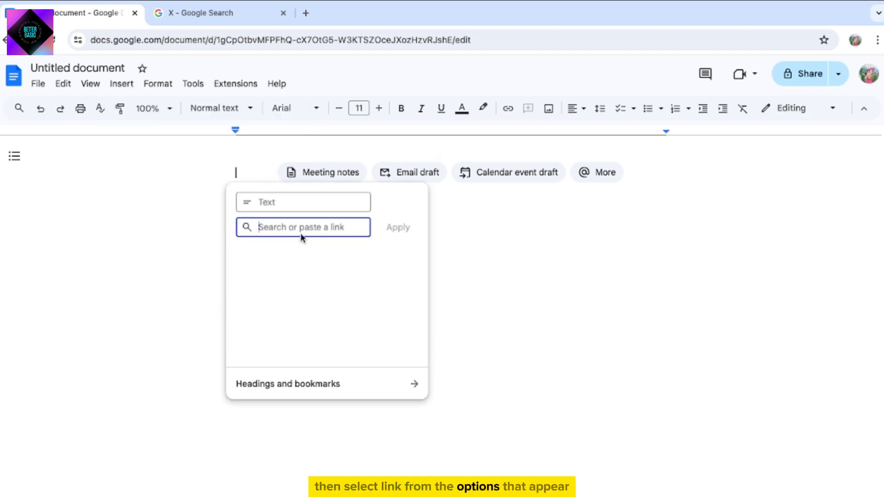
{"action": "type", "text": "https://twitter.com/?lang=en"}
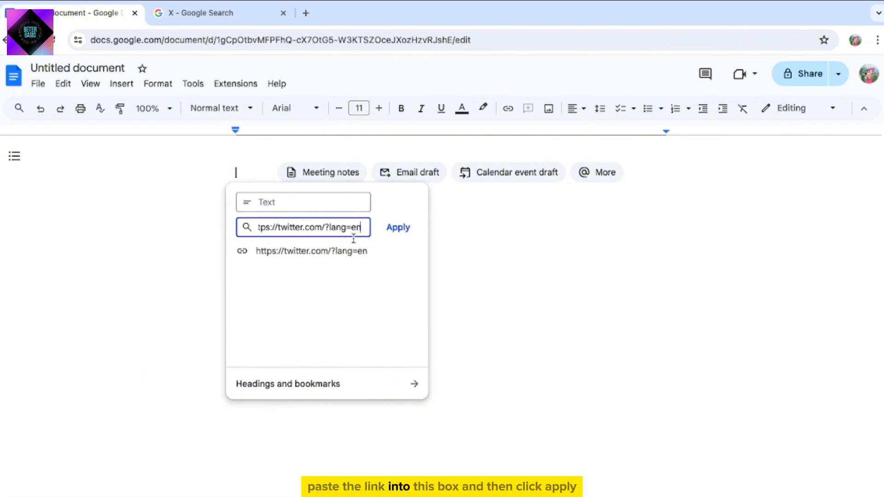
{"action": "left_click", "coordinate": [397, 227]}
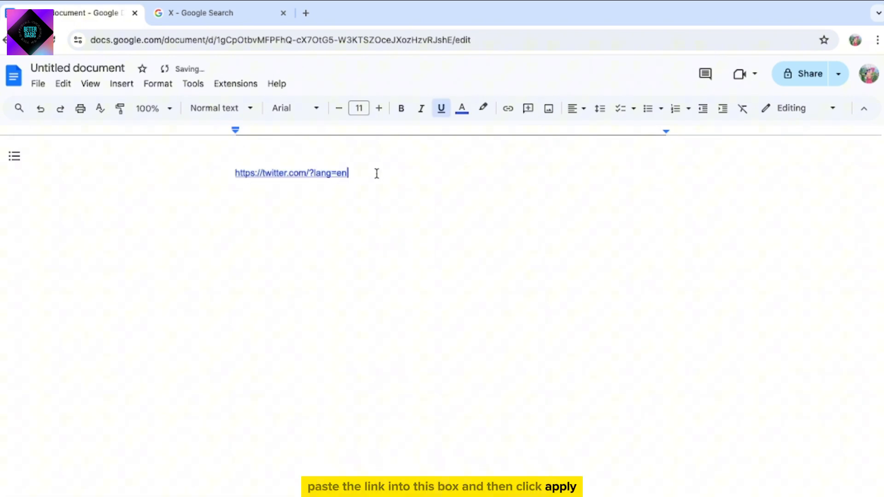
{"action": "left_click", "coordinate": [220, 12]}
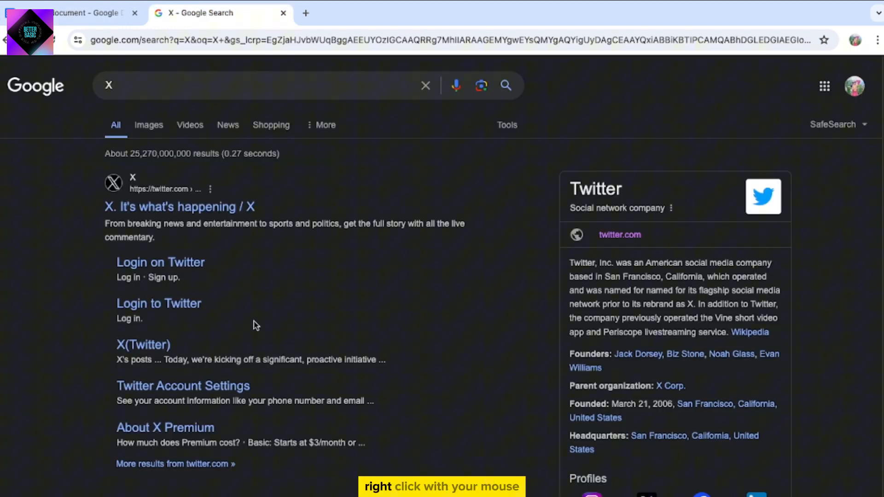
Step: Copy the 'Login to Twitter' result's link address and return to the document
{"action": "right_click", "coordinate": [158, 303]}
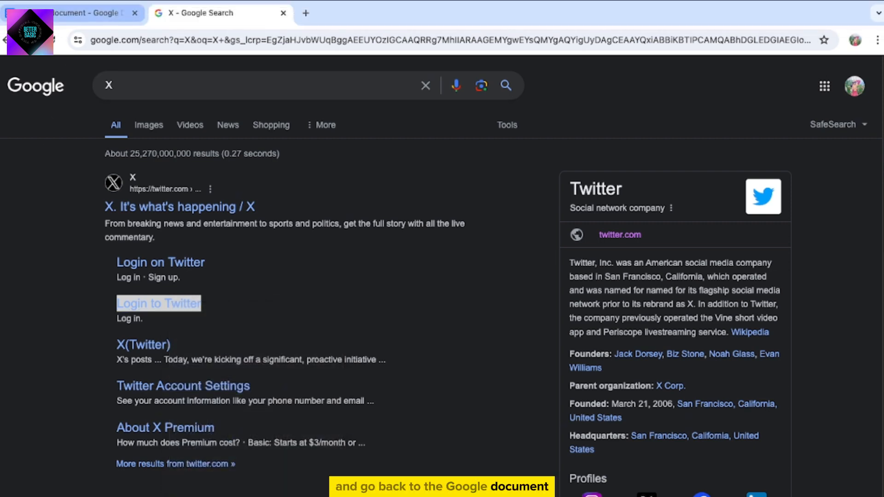
{"action": "left_click", "coordinate": [73, 13]}
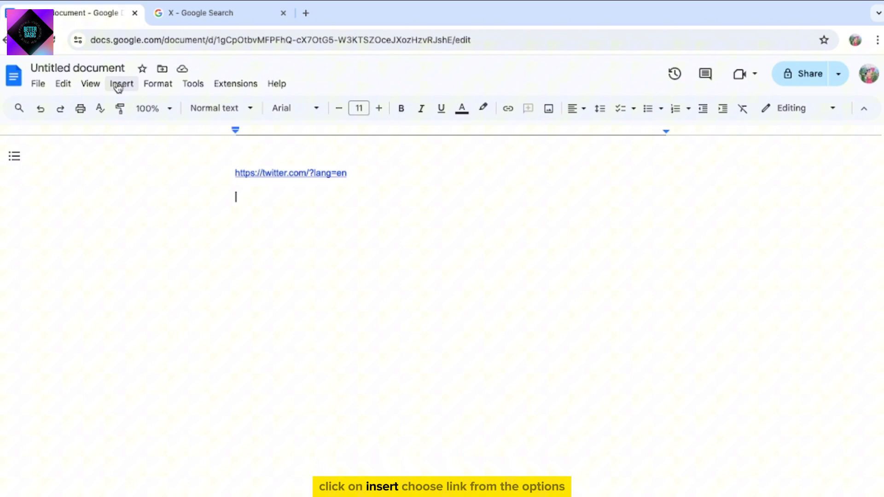
{"action": "left_click", "coordinate": [121, 83]}
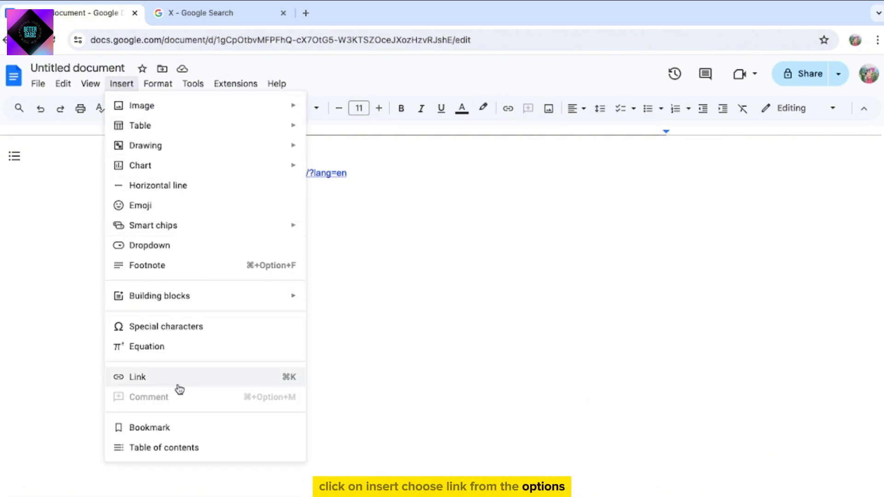
{"action": "left_click", "coordinate": [137, 376]}
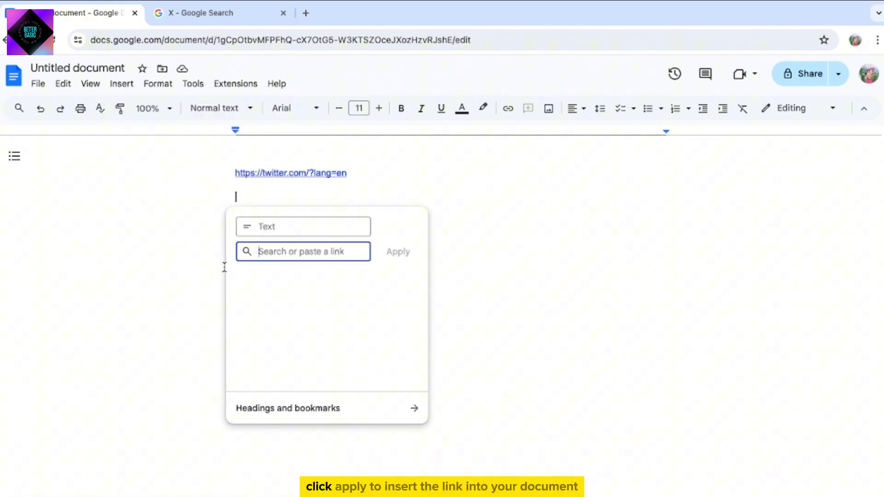
{"action": "type", "text": "https://twitter.com/i/flow/login"}
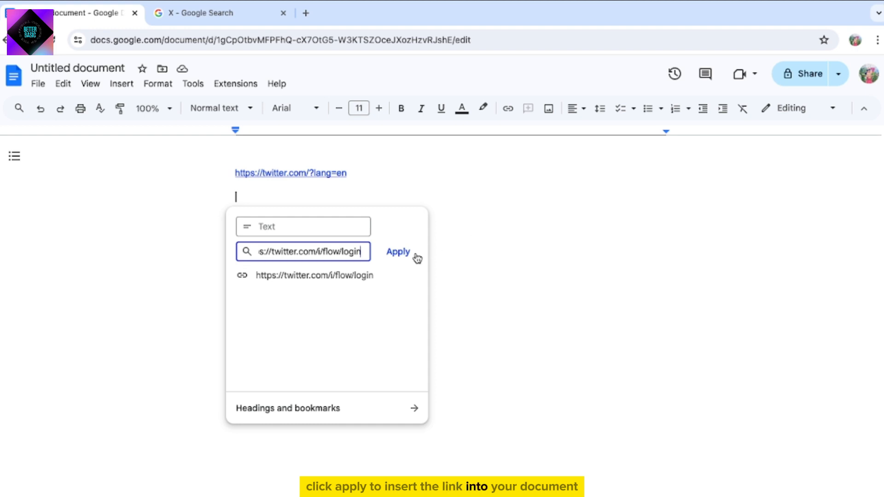
{"action": "left_click", "coordinate": [398, 251]}
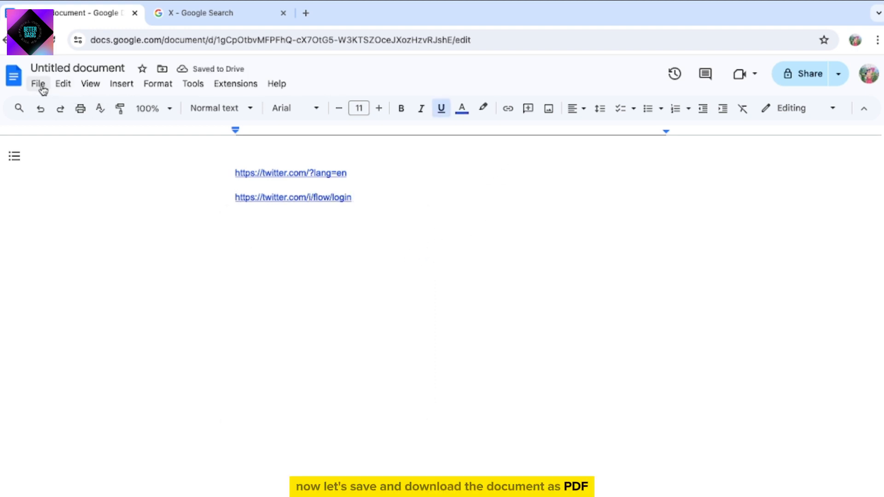
Step: Download the document as a PDF Document (.pdf) and open the downloaded file
{"action": "left_click", "coordinate": [38, 84]}
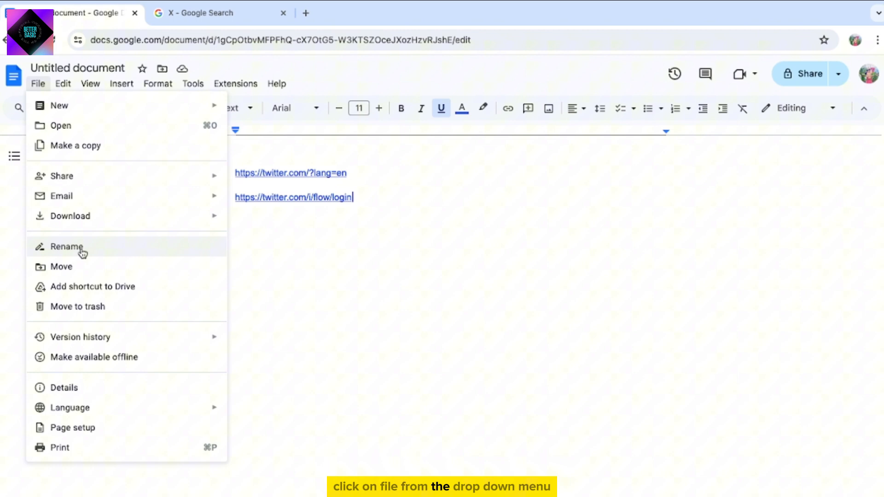
{"action": "left_click", "coordinate": [70, 216]}
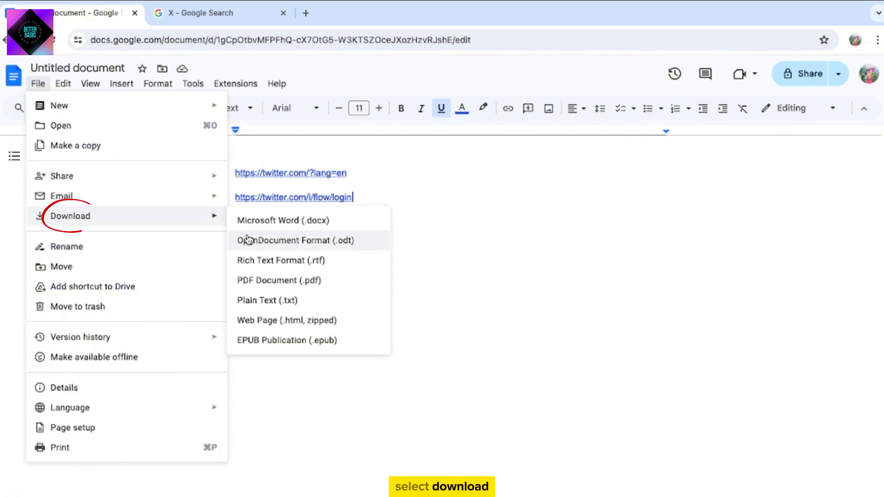
{"action": "mouse_move", "coordinate": [261, 281]}
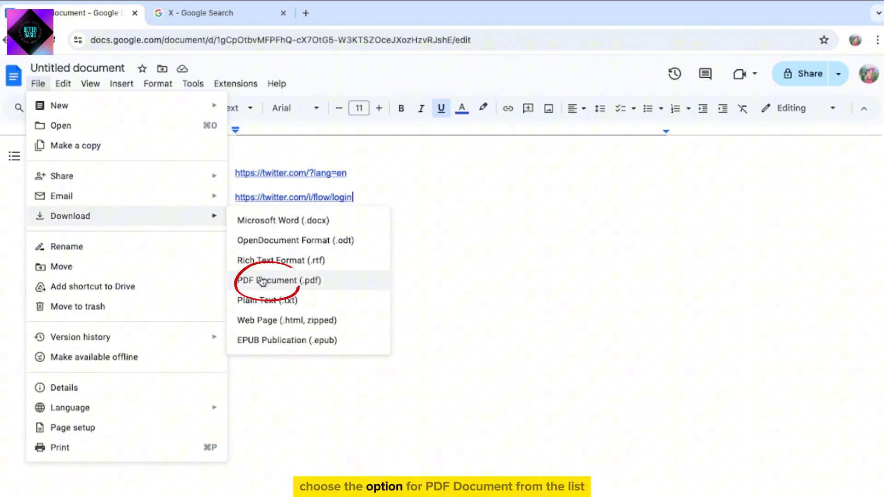
{"action": "left_click", "coordinate": [279, 280]}
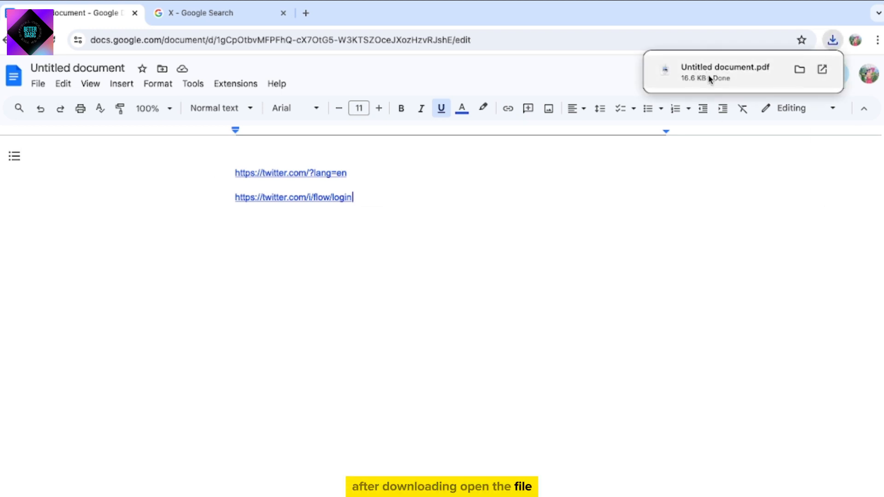
{"action": "left_click", "coordinate": [725, 67]}
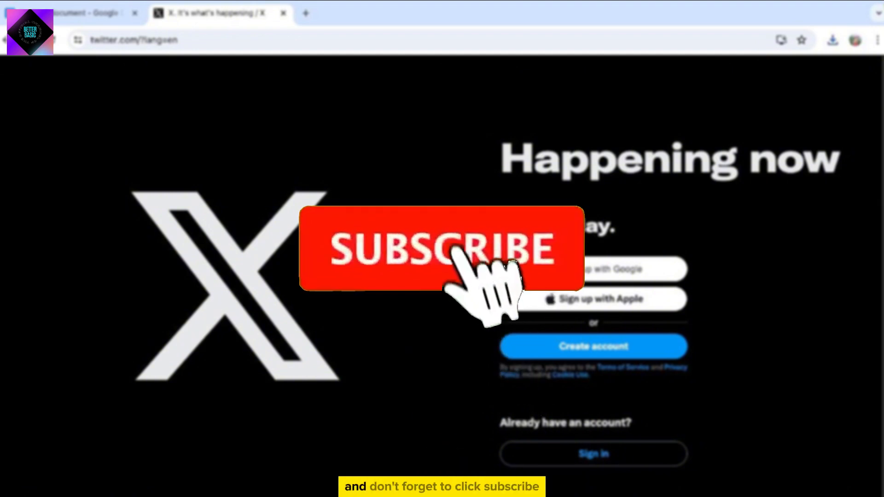
Step: Follow the Twitter link in the PDF to load X's sign-up page
{"action": "left_click", "coordinate": [441, 249]}
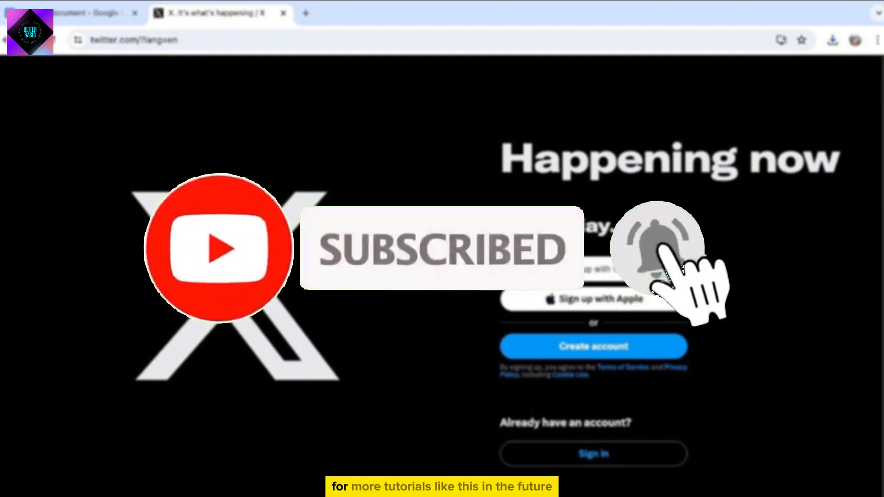